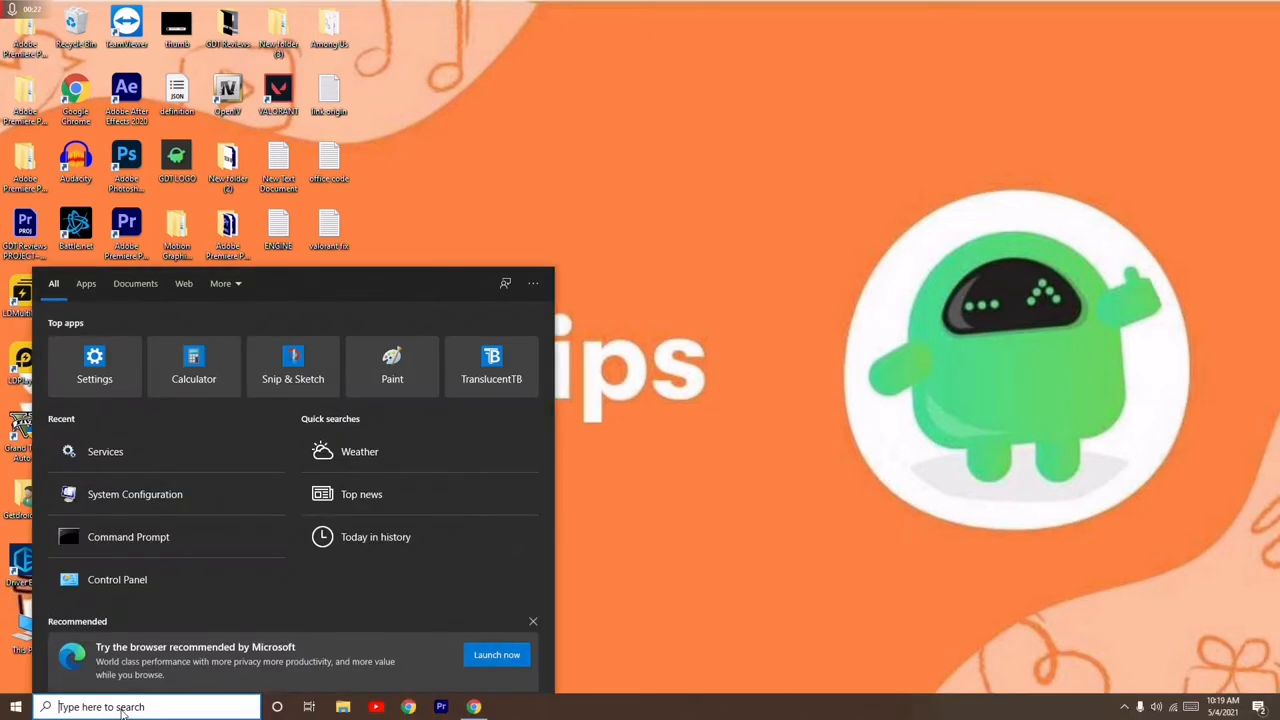
# - Search Windows for 'srvice' to launch the Services console
pyautogui.write('srvice')
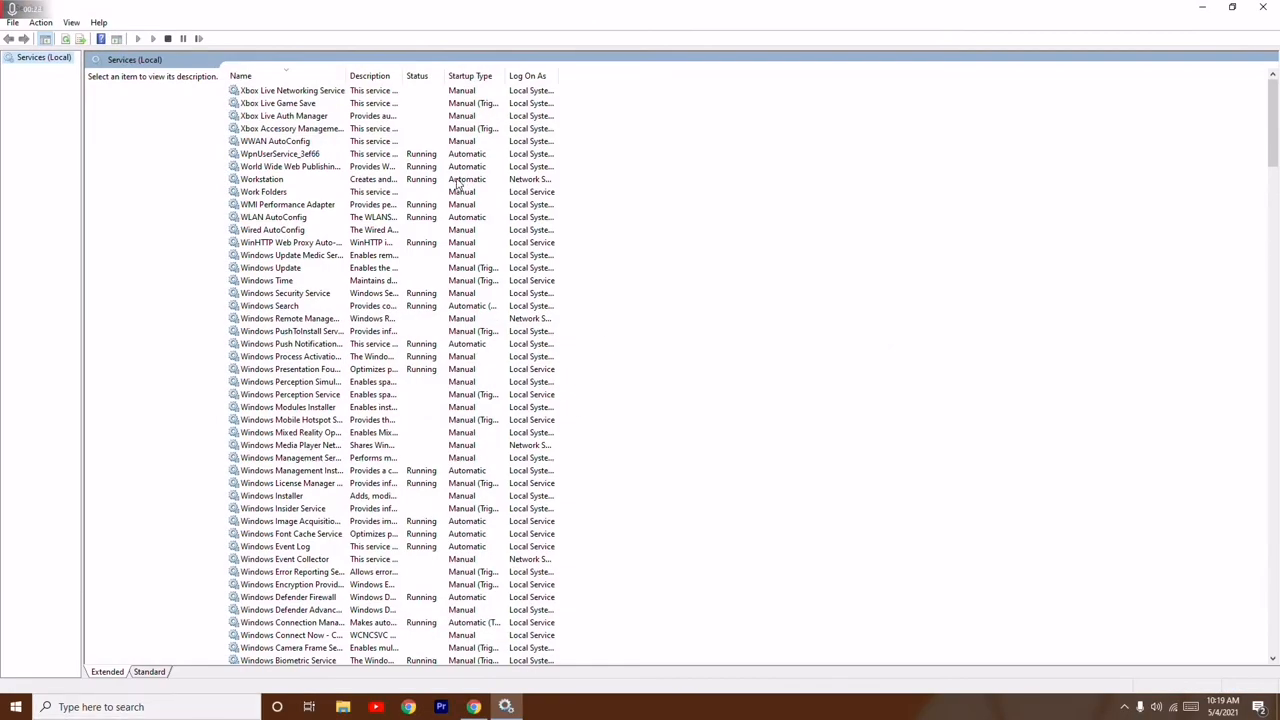
# - Set the vgc service's startup type to Automatic in its Properties and confirm
pyautogui.scroll(-3)
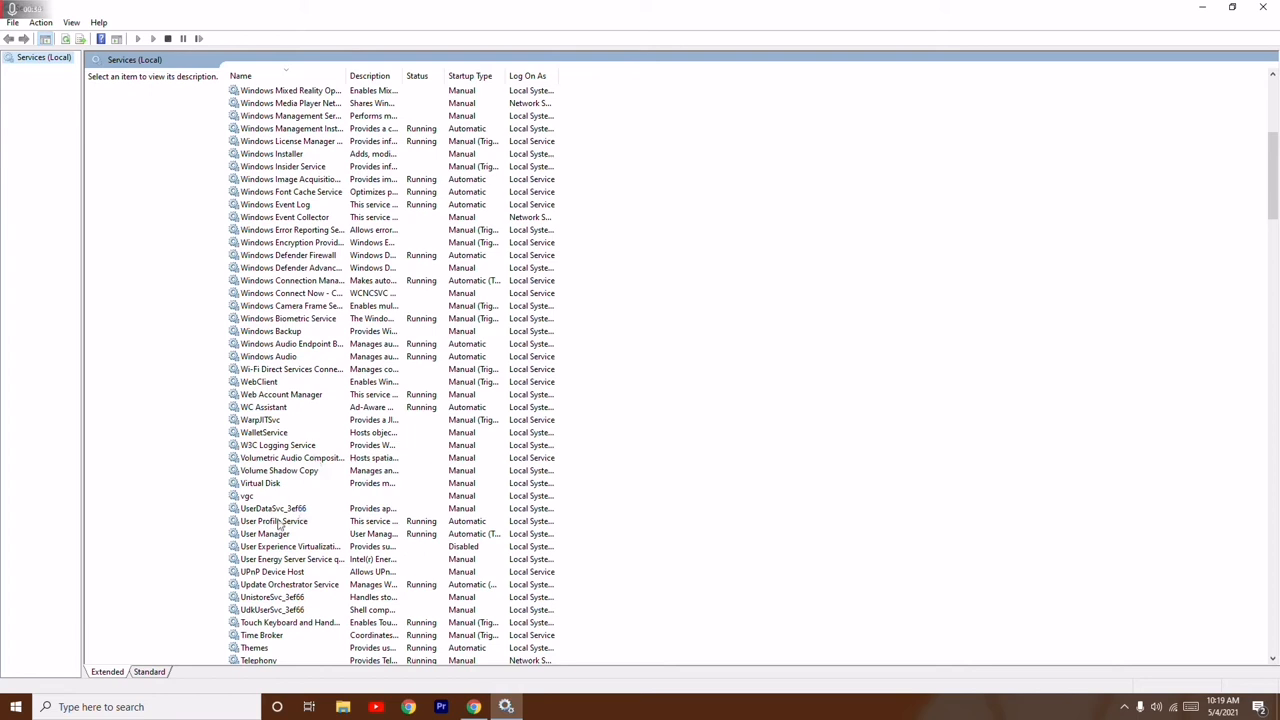
pyautogui.click(247, 495)
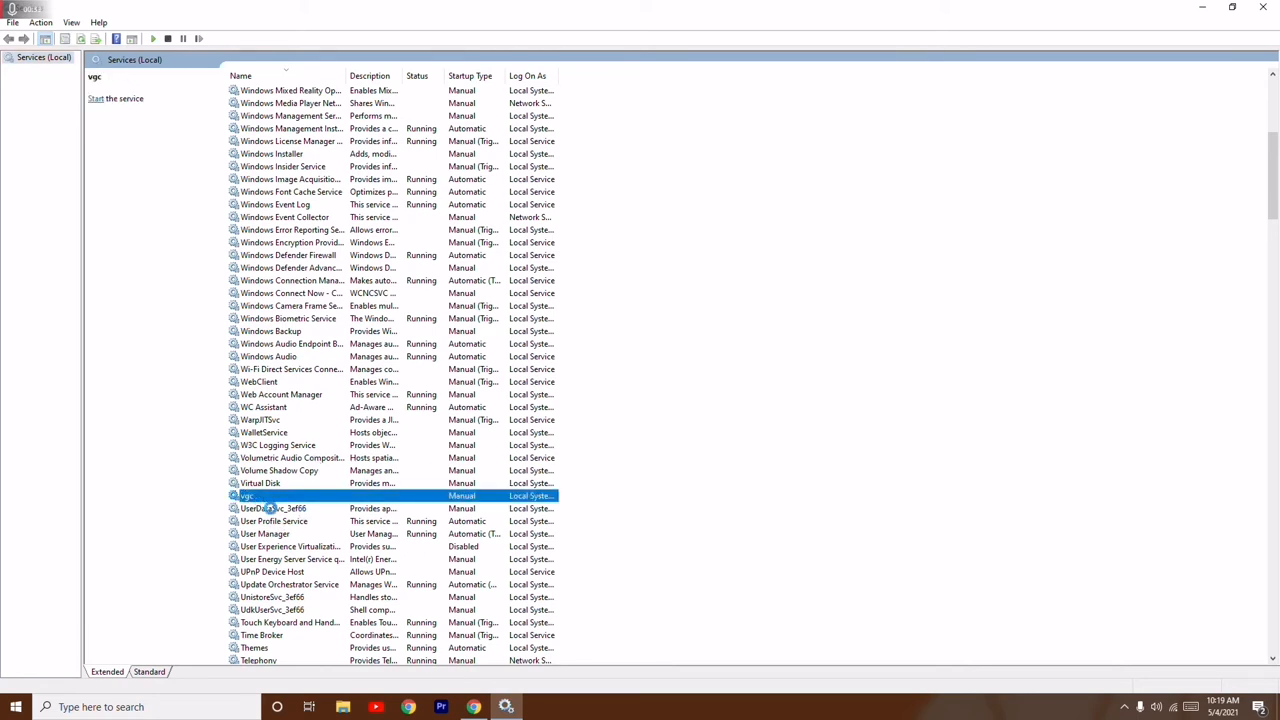
pyautogui.rightClick(247, 496)
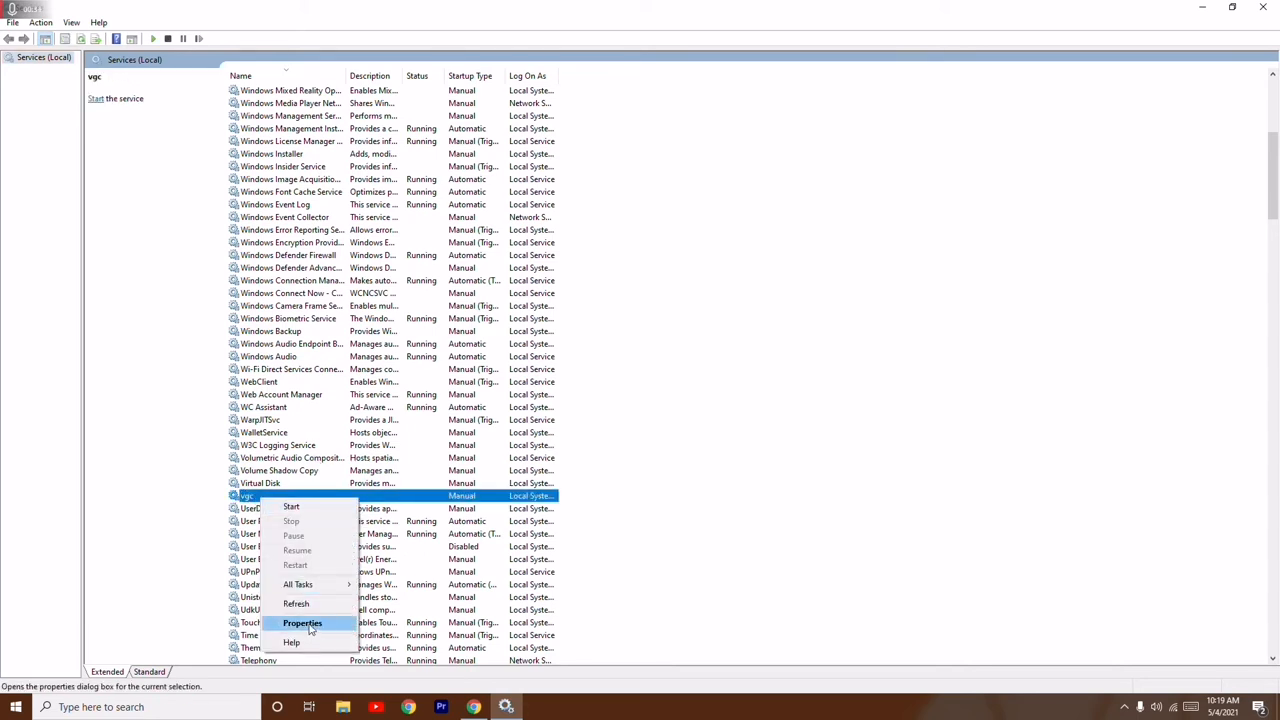
pyautogui.click(302, 623)
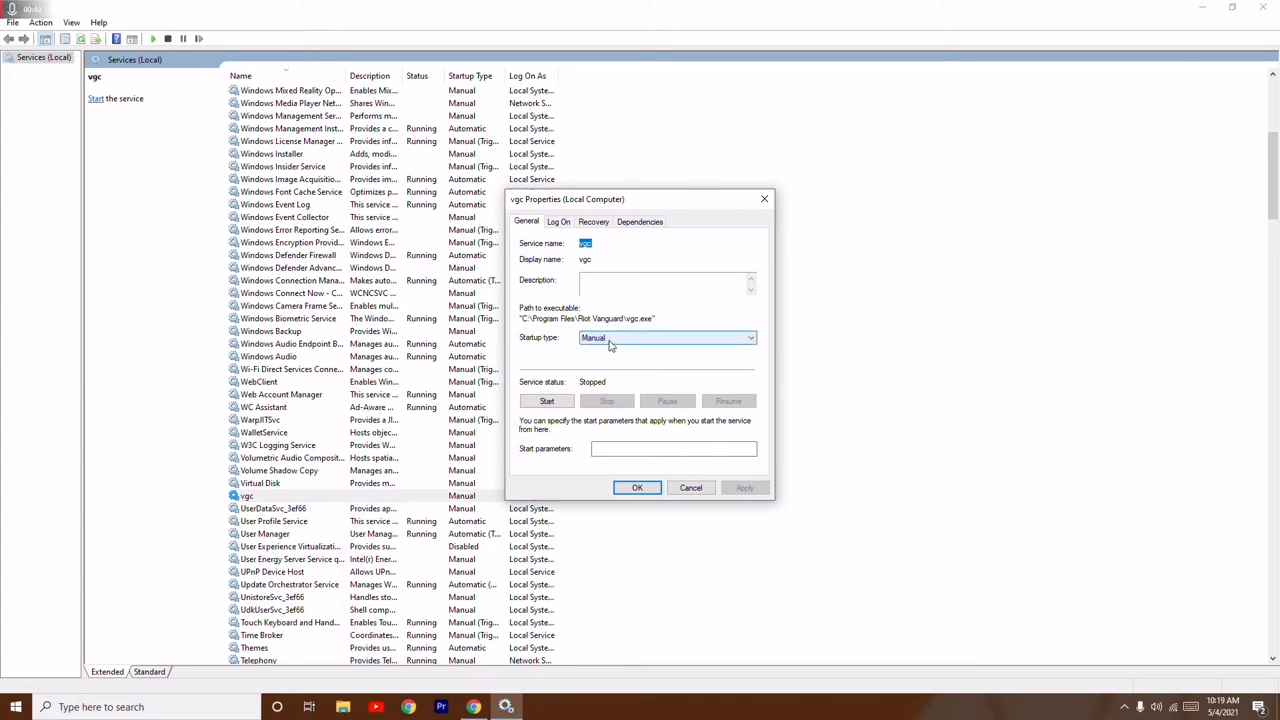
pyautogui.click(665, 337)
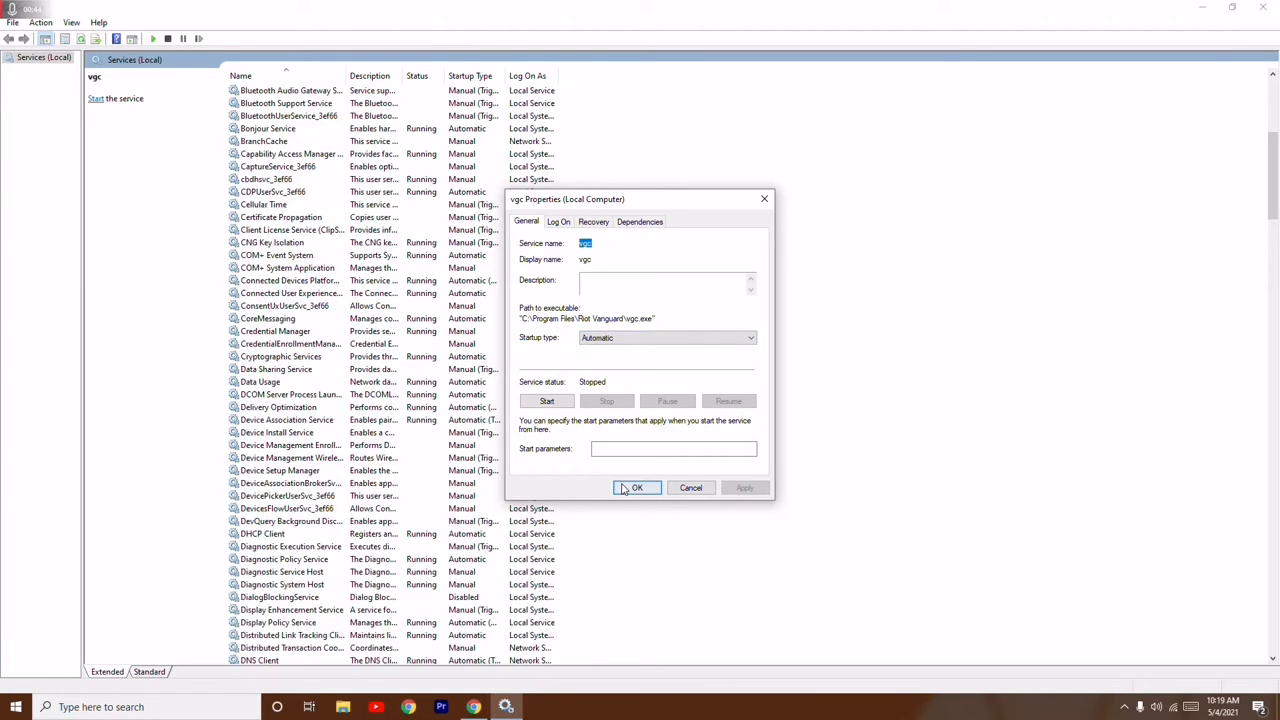
pyautogui.click(636, 488)
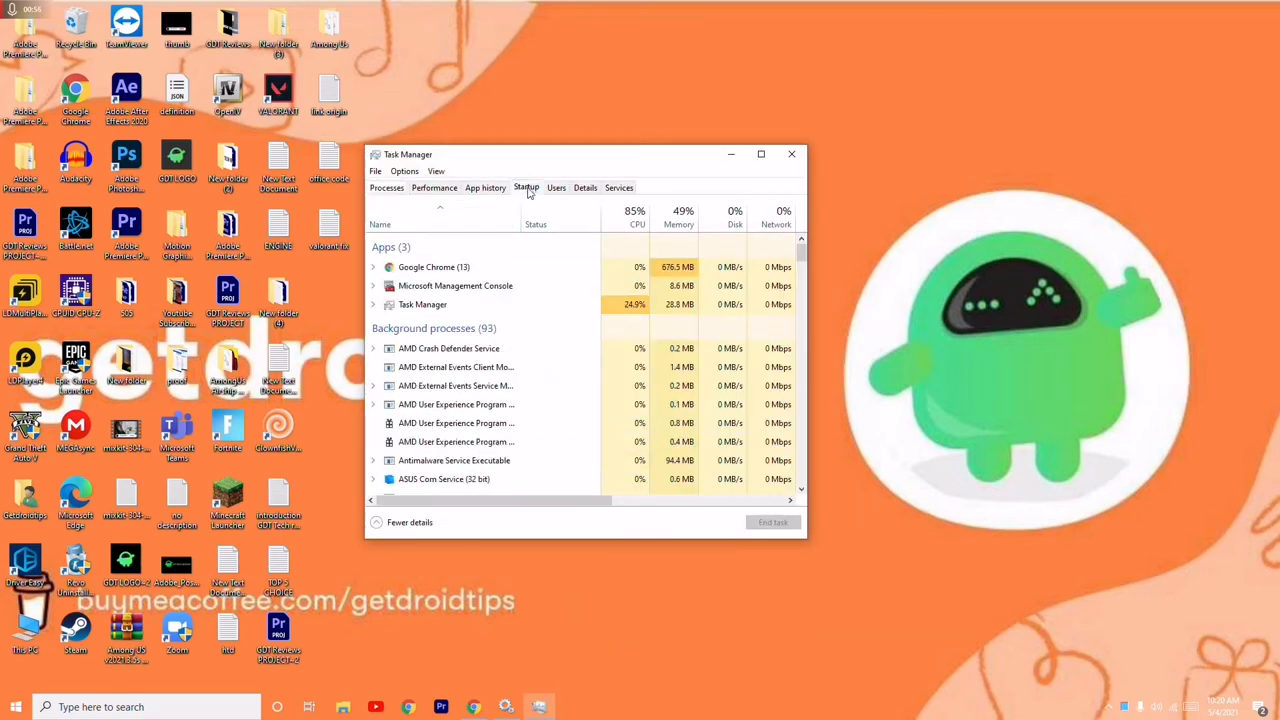
# - Enable the Vanguard tray notification startup entry, then close Task Manager
pyautogui.click(526, 188)
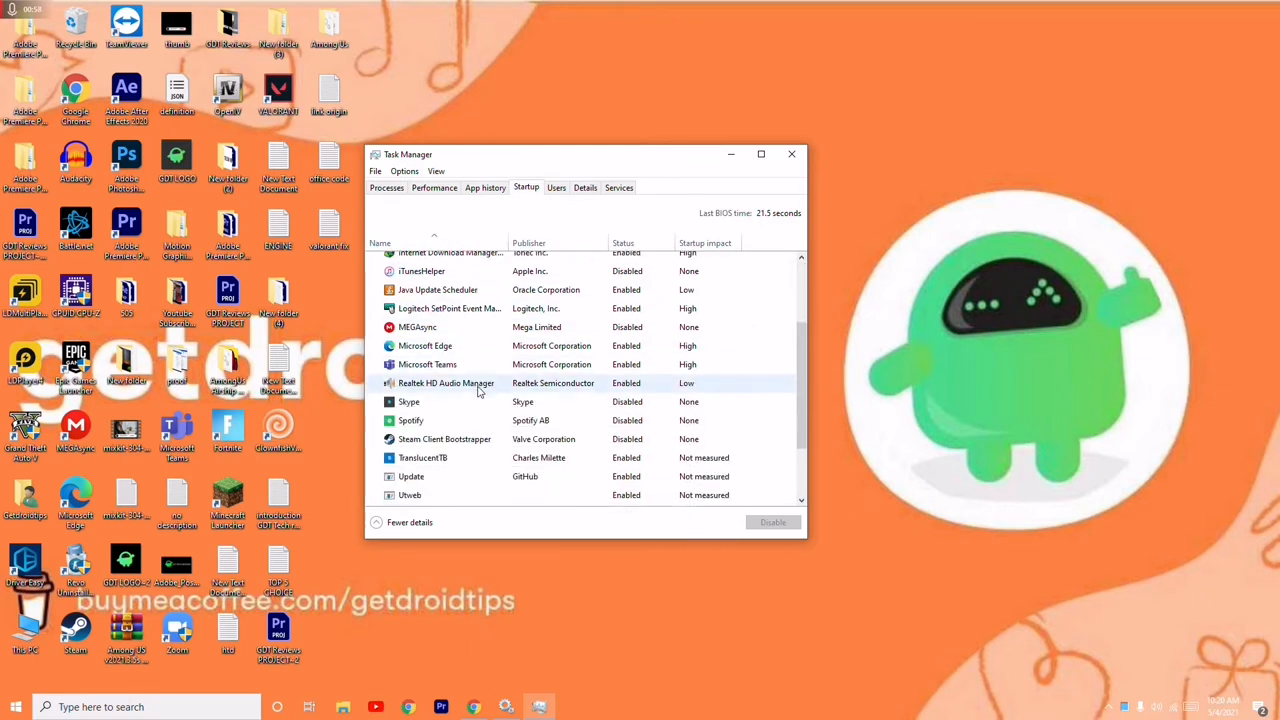
pyautogui.scroll(-3)
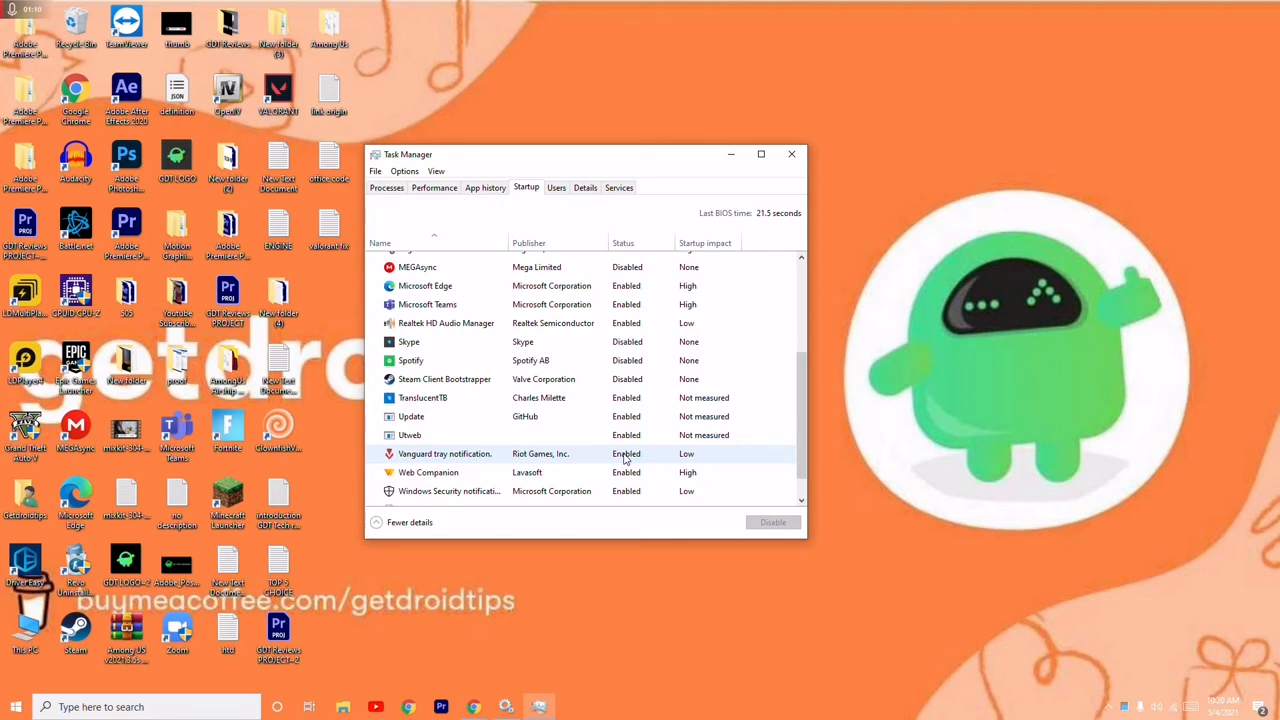
pyautogui.rightClick(445, 453)
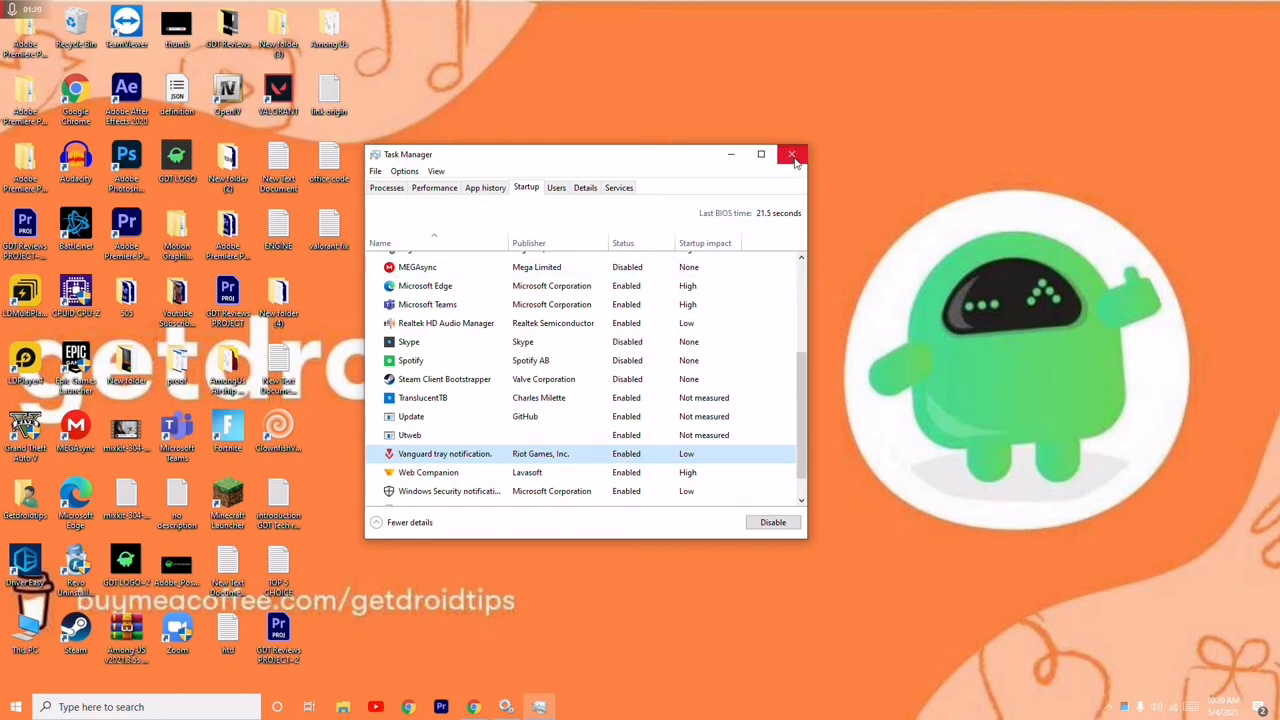
pyautogui.click(792, 154)
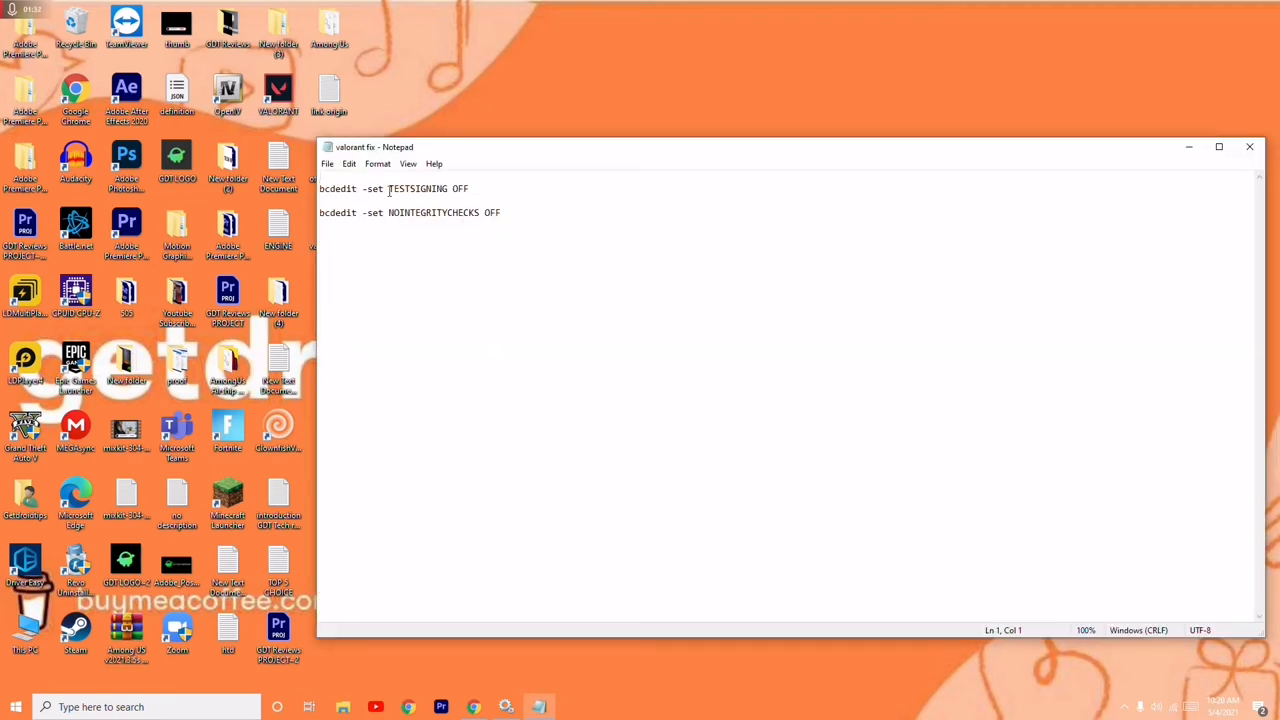
# - Select the TESTSIGNING command in the note and launch Command Prompt as administrator
pyautogui.moveTo(367, 188); pyautogui.dragTo(470, 188)
pyautogui.write('comm')
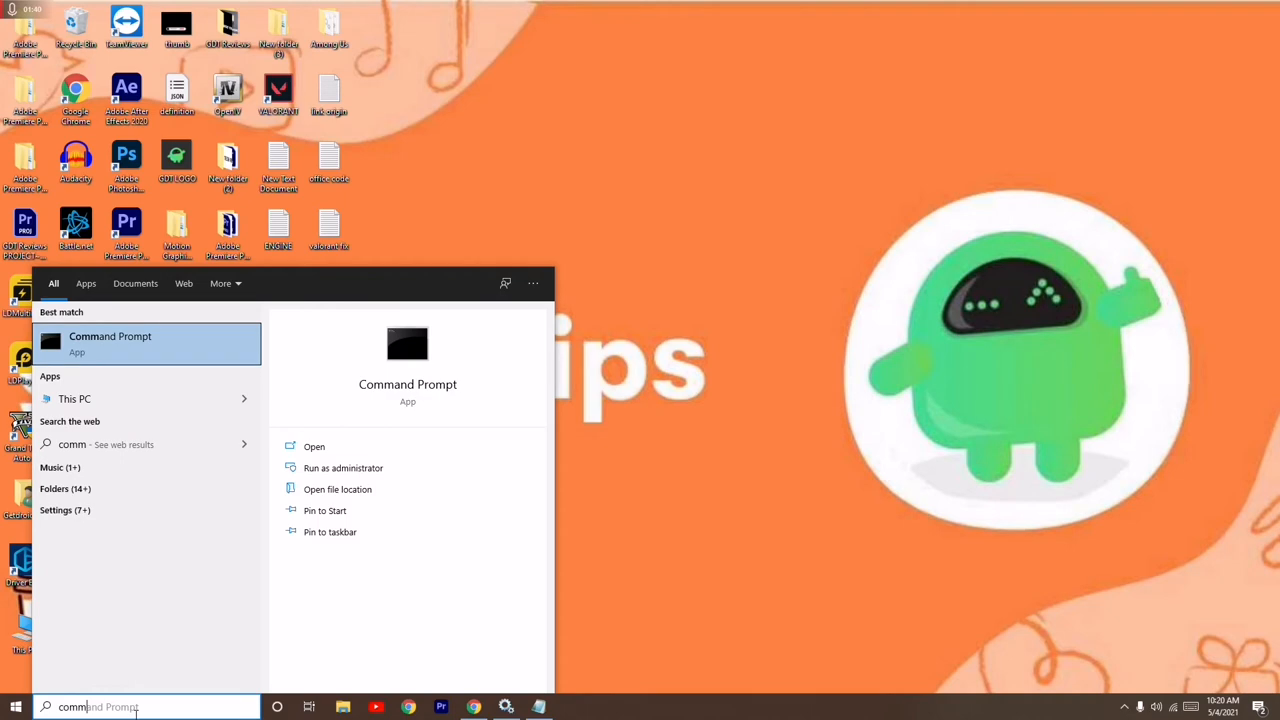
pyautogui.moveTo(343, 468)
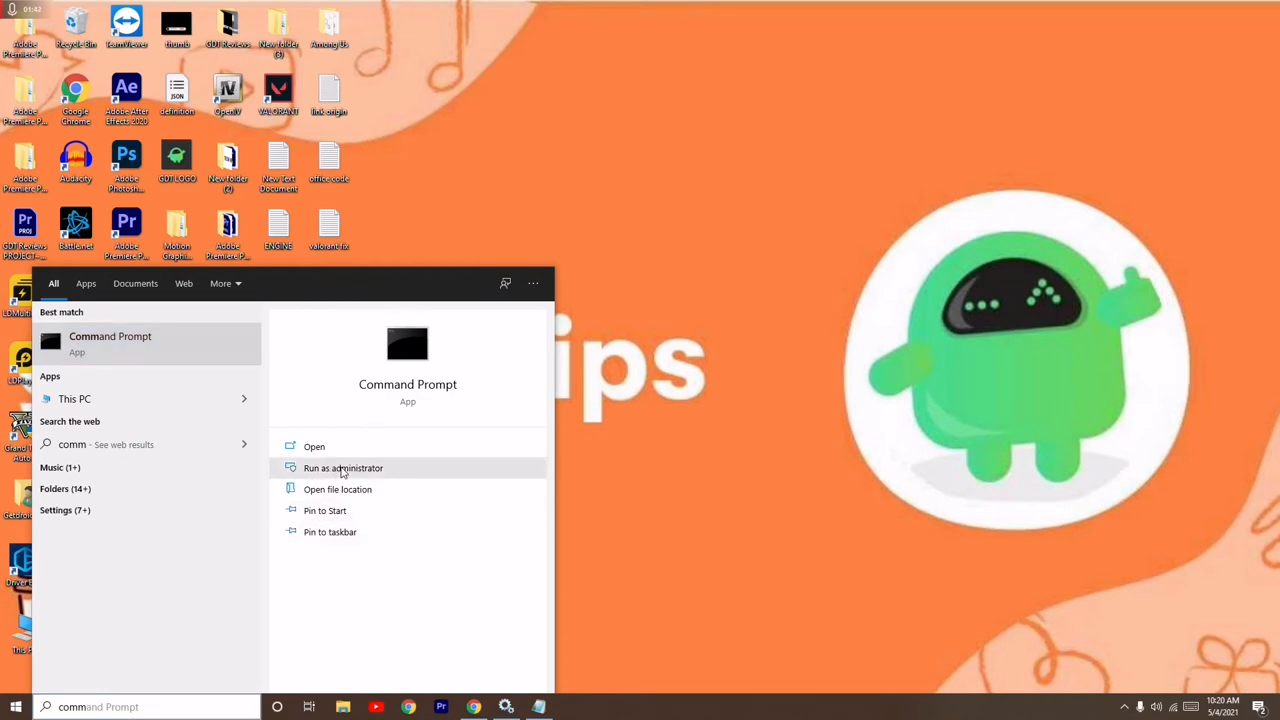
pyautogui.click(342, 468)
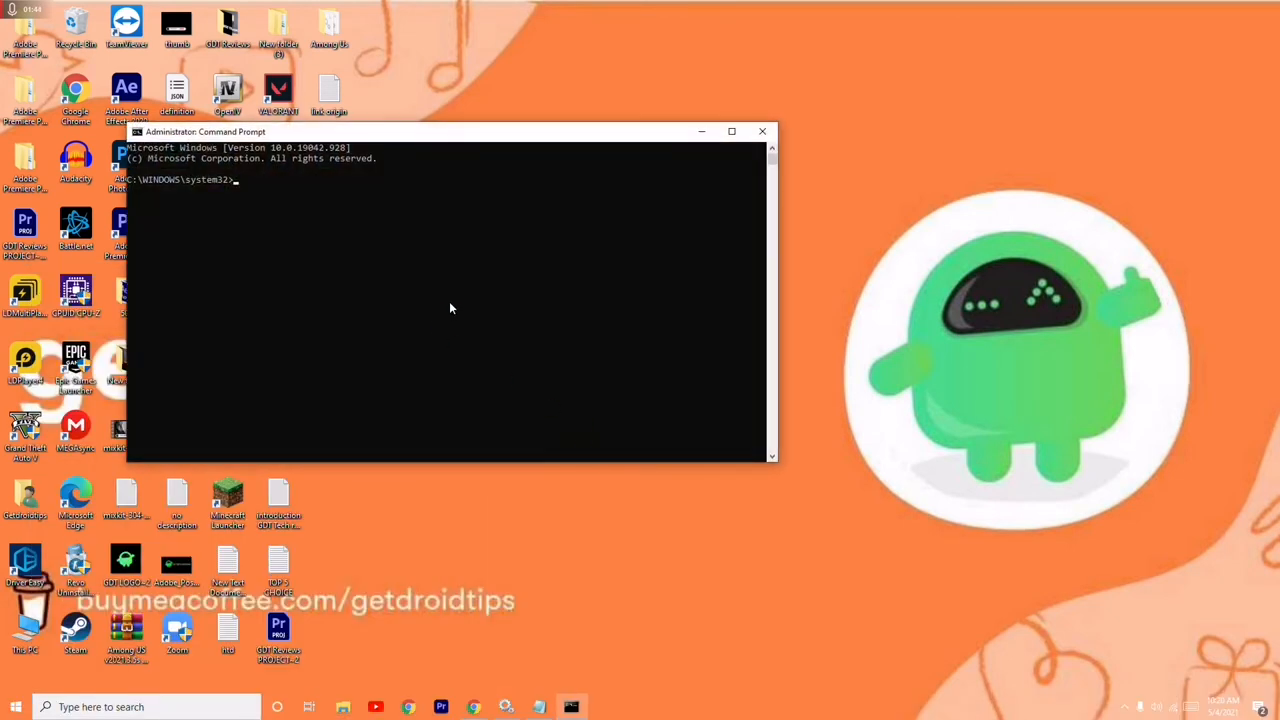
# - Run the TESTSIGNING OFF and 'bcdedit -set NOINTEGRITYCHECKS OFF' commands in Command Prompt
pyautogui.write('set TESTSIGNING OFF')
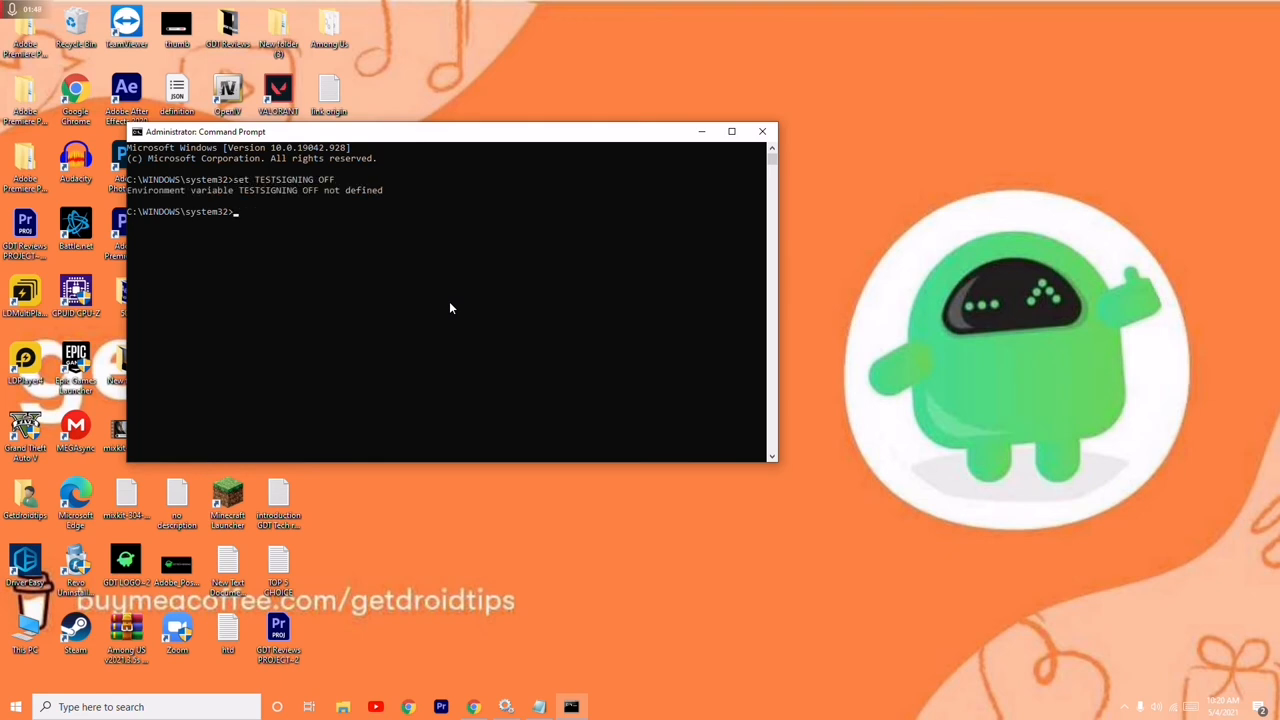
pyautogui.moveTo(703, 163)
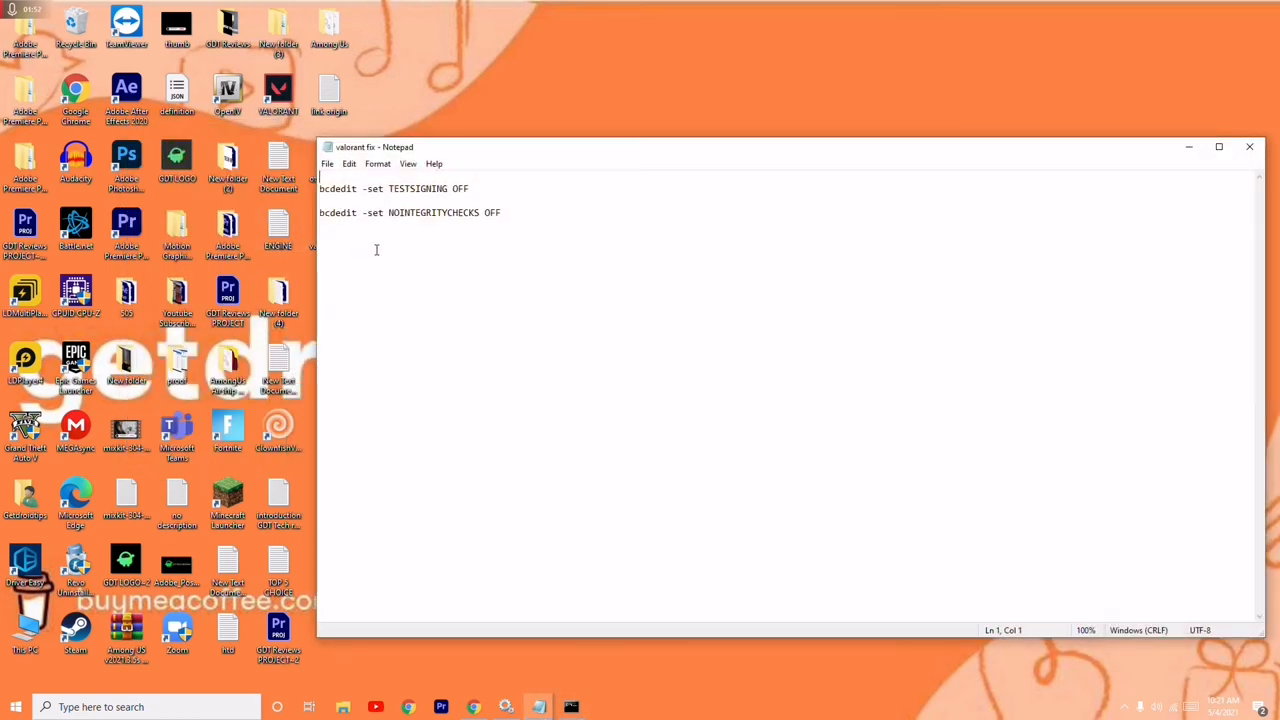
pyautogui.tripleClick(393, 188)
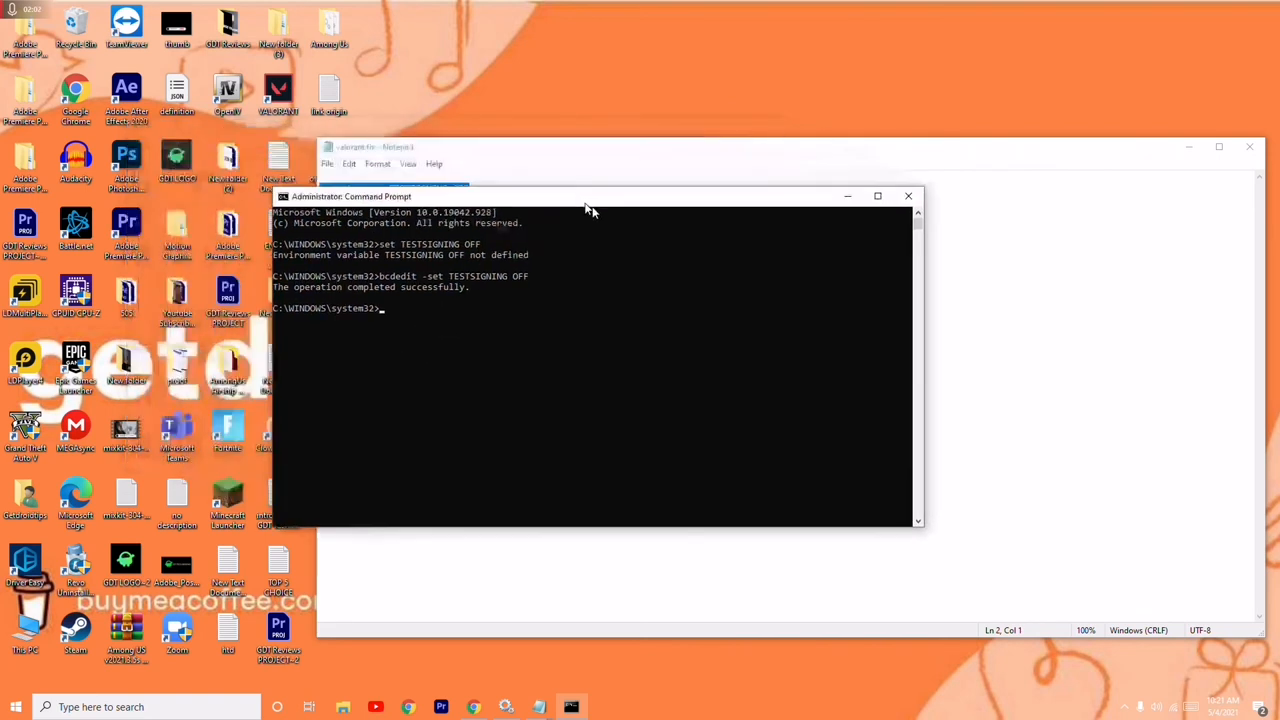
pyautogui.rightClick(420, 212)
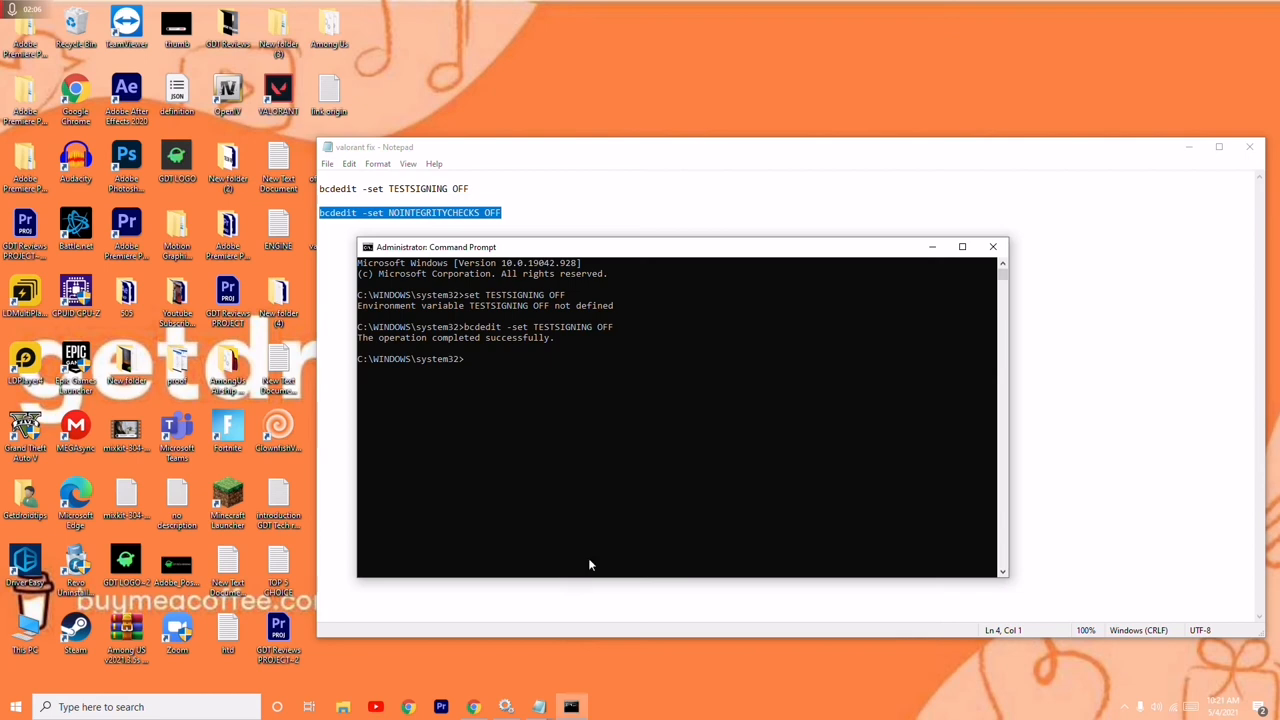
pyautogui.write('bcdedit -set NOINTEGRITYCHECKS OFF')
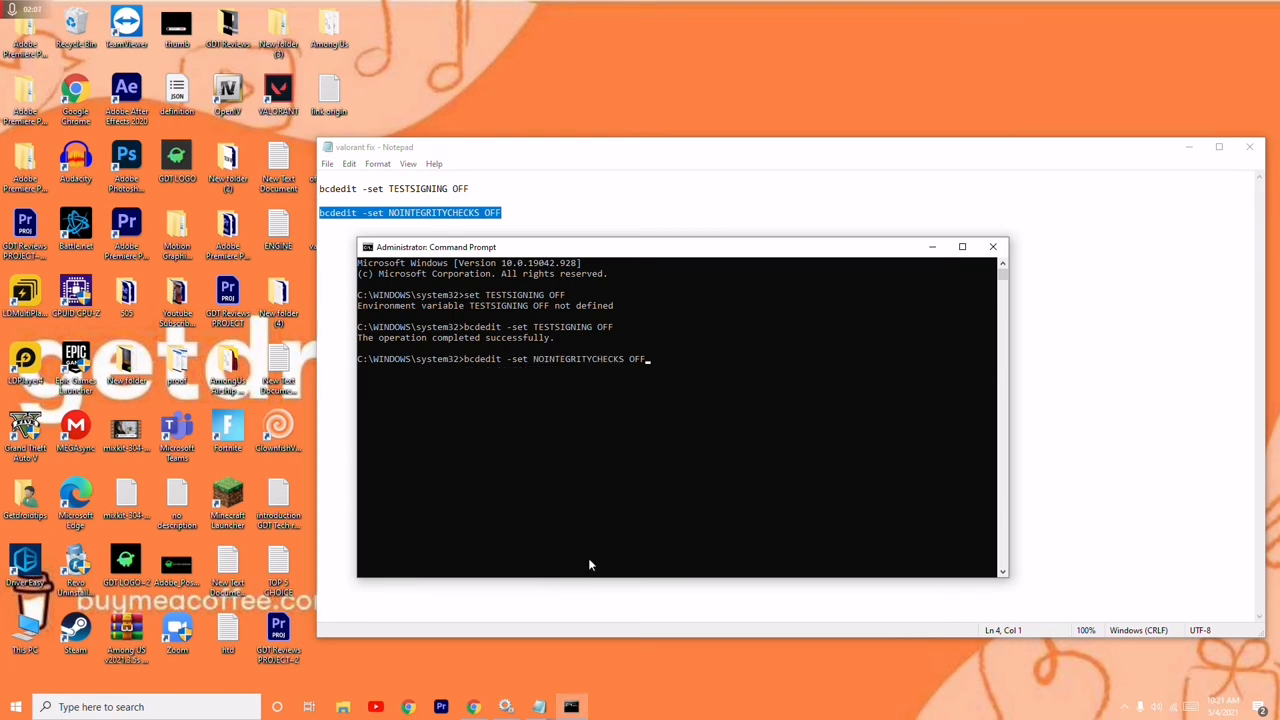
pyautogui.press('enter')
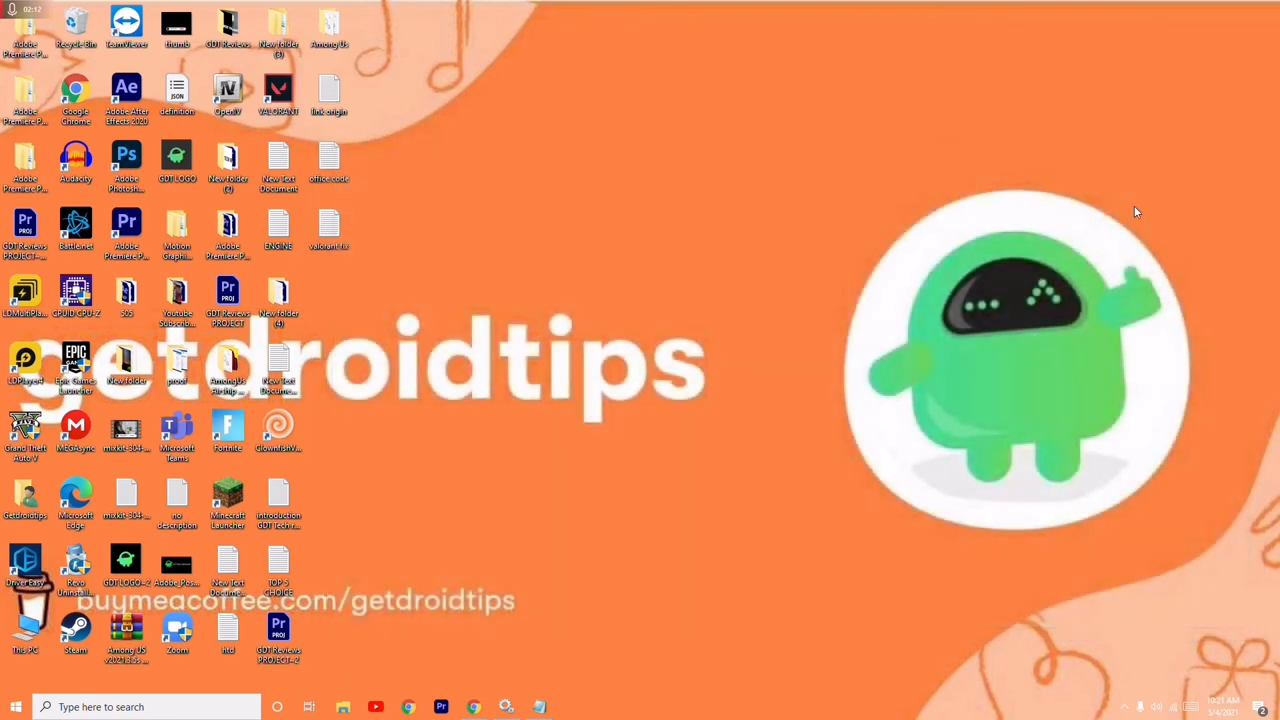
pyautogui.moveTo(598, 262)
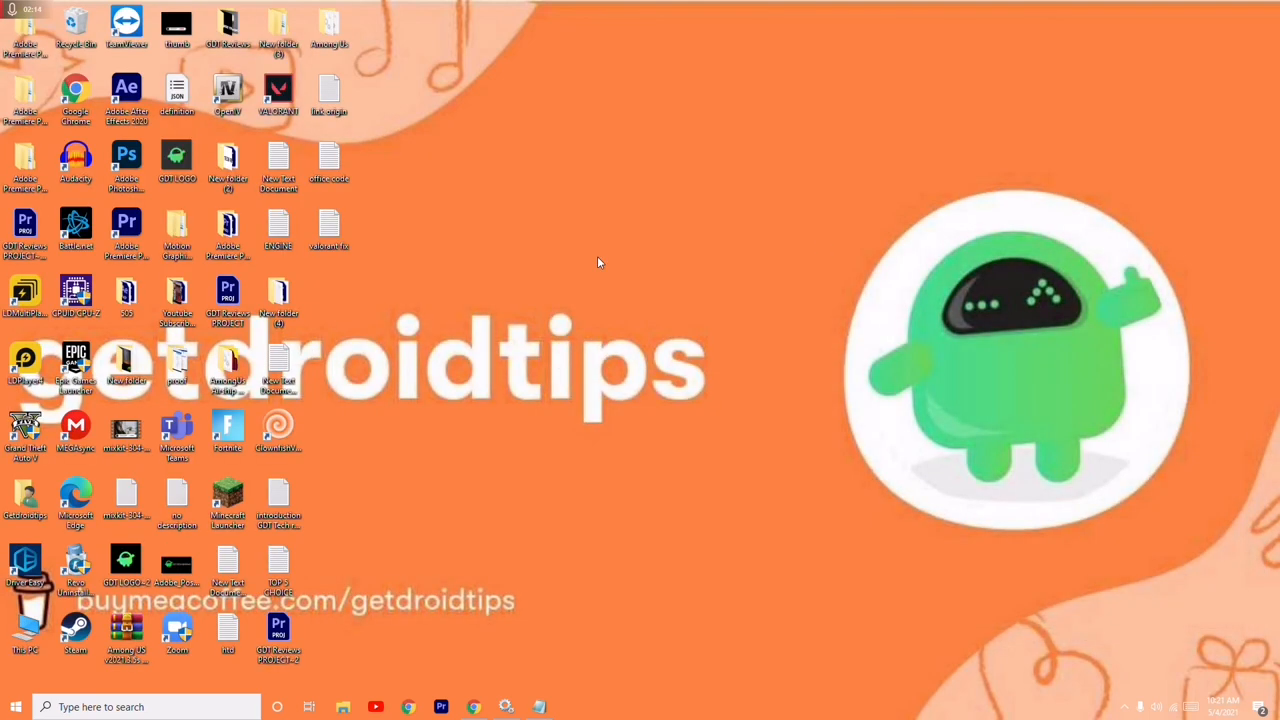